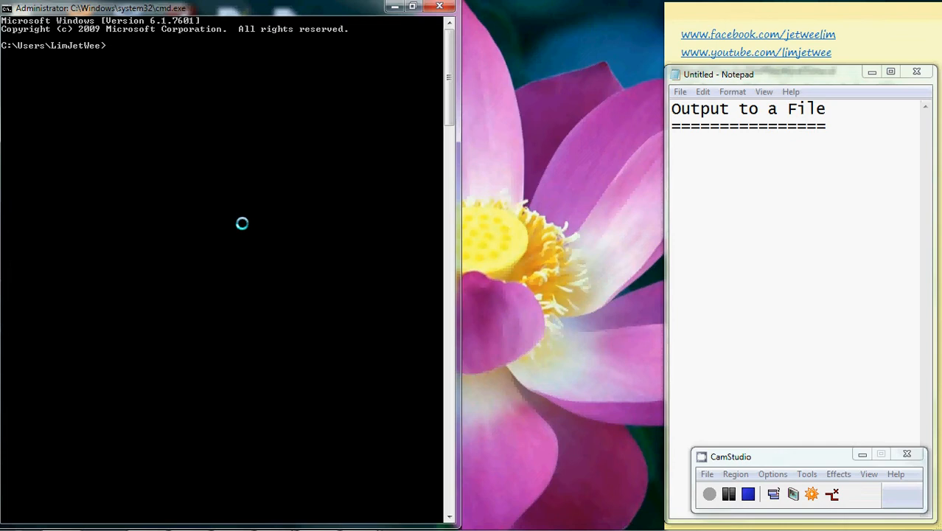
List the home folder with dir *. /w and dir *., then clear the console with cls.
text(dir)
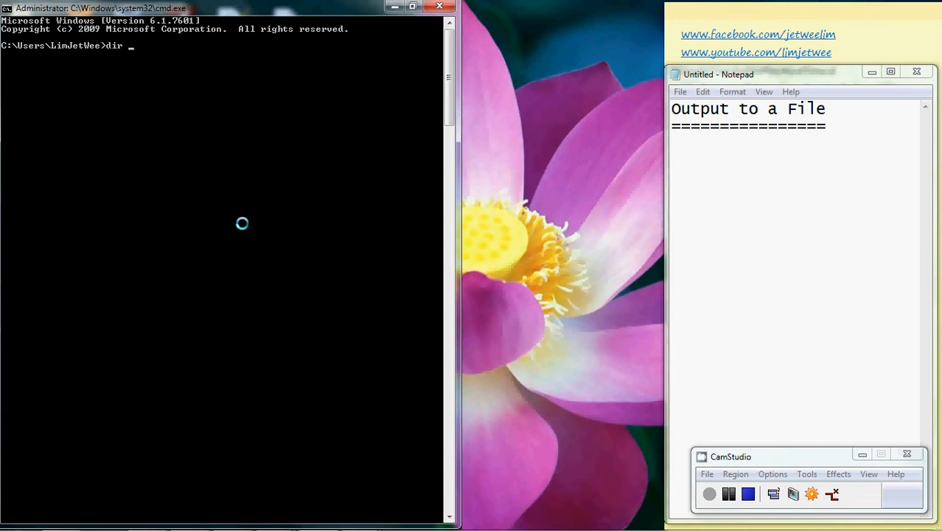
text(*.)
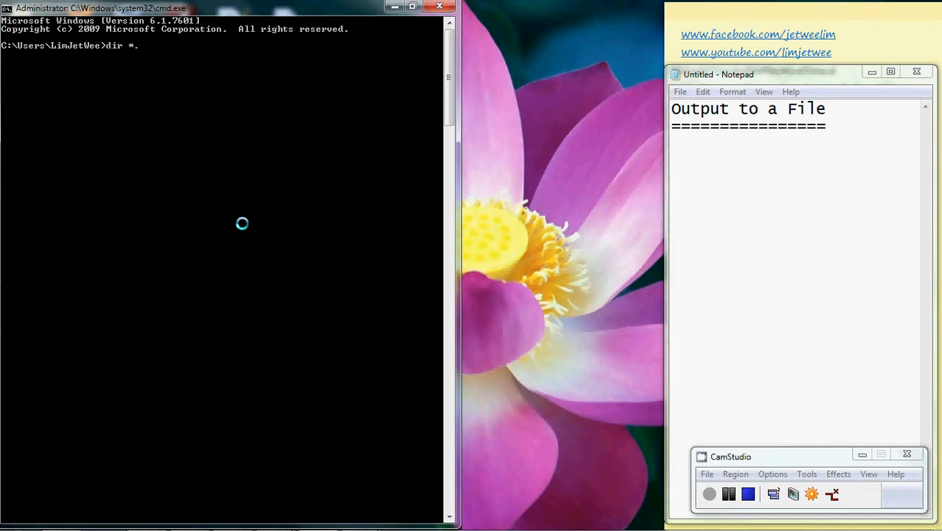
text(/w)
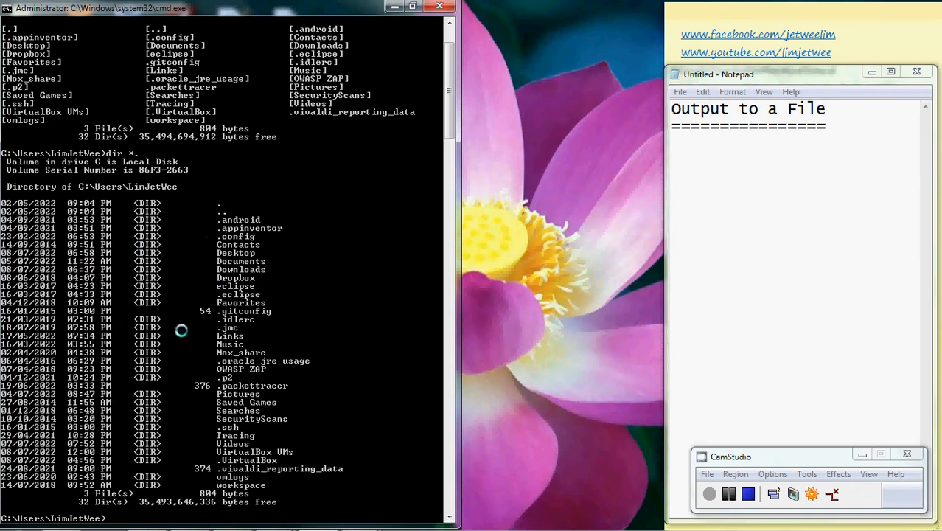
text(cls)
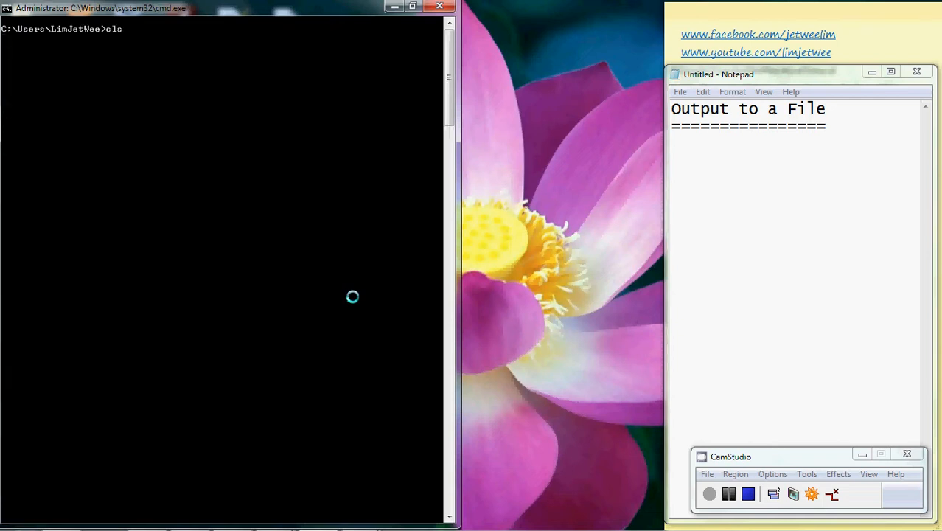
Run dir *. > output.txt to write the folder listing into output.txt.
text(dir *.)
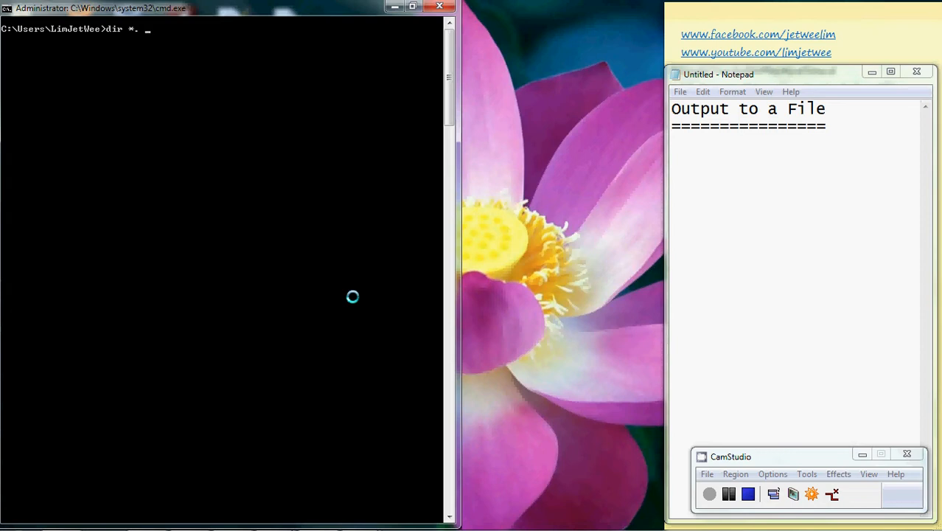
text(>)
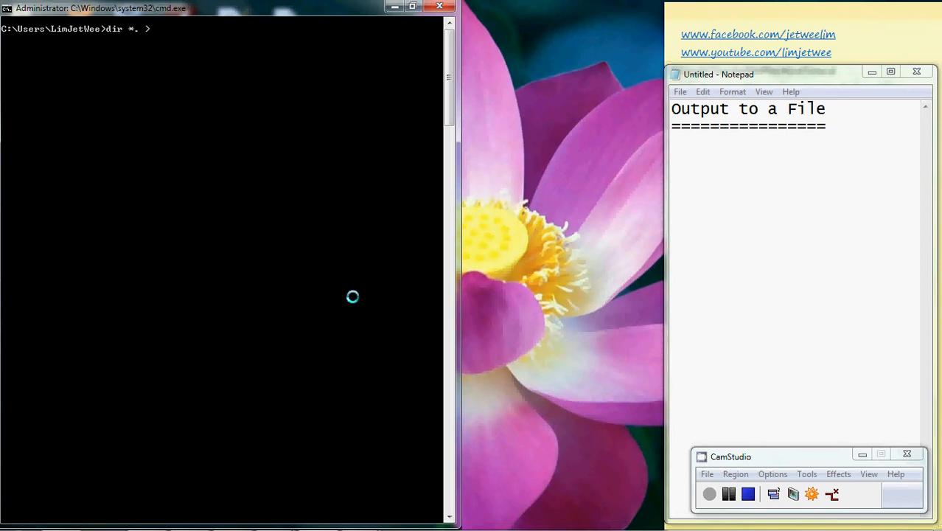
text(outpu)
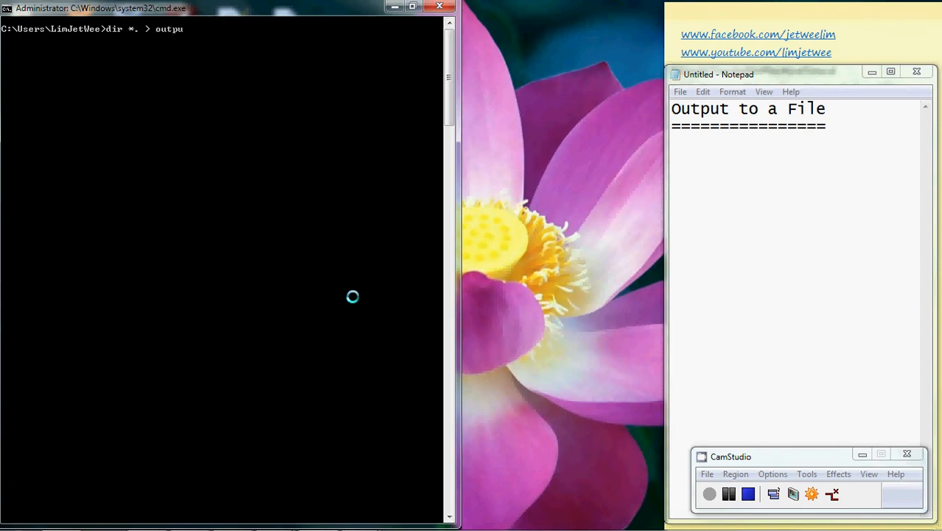
text(t.)
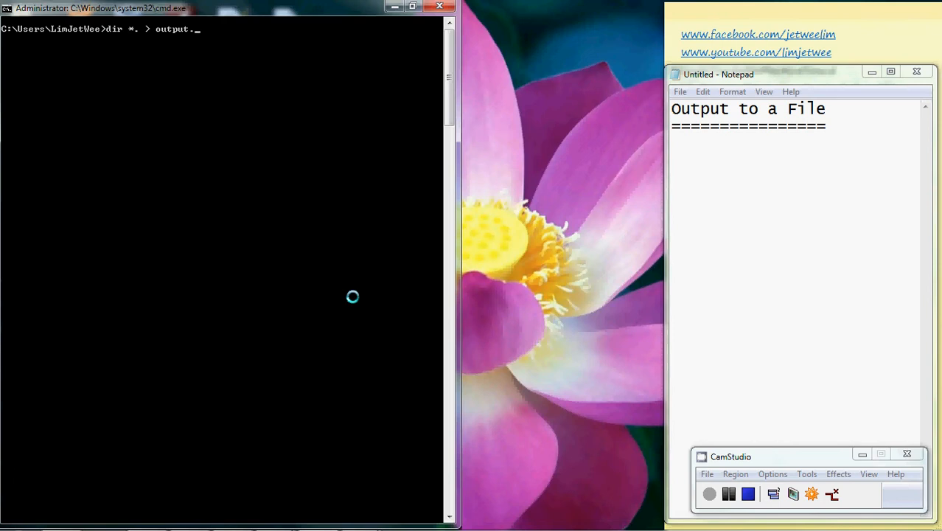
text(txt)
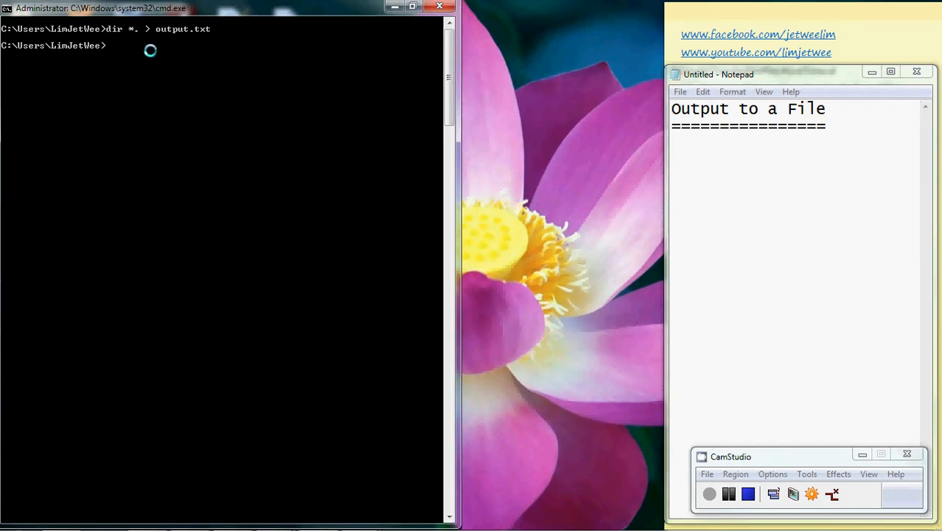
mouse_move(241, 239)
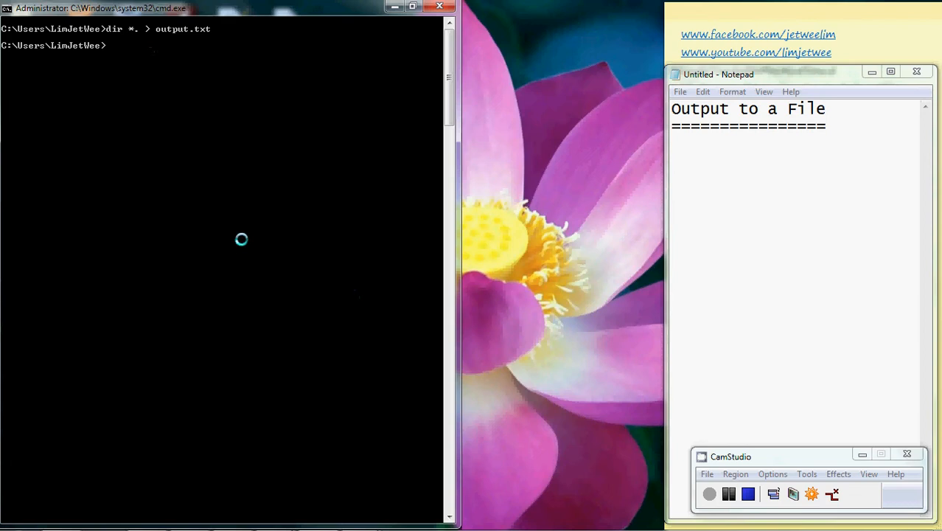
Run dir output.txt to confirm the 1,938-byte file exists.
text(dir)
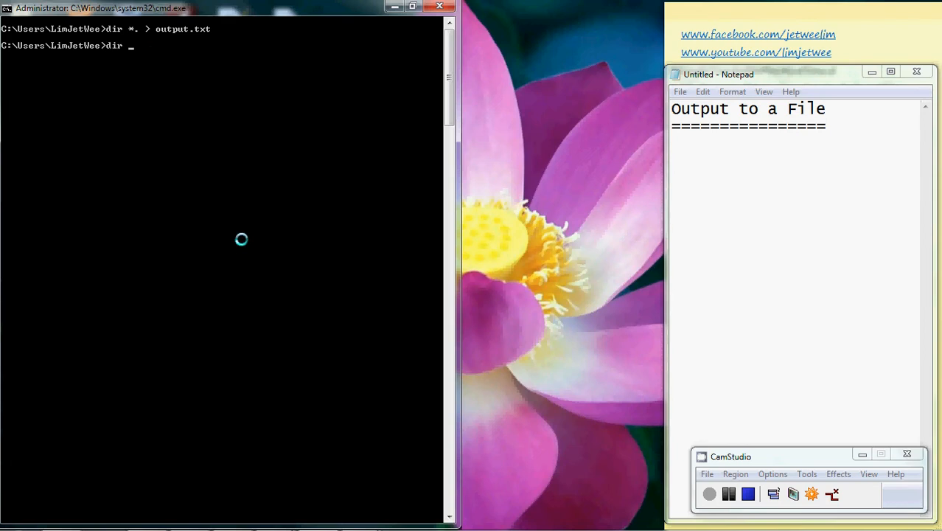
text(output.txt)
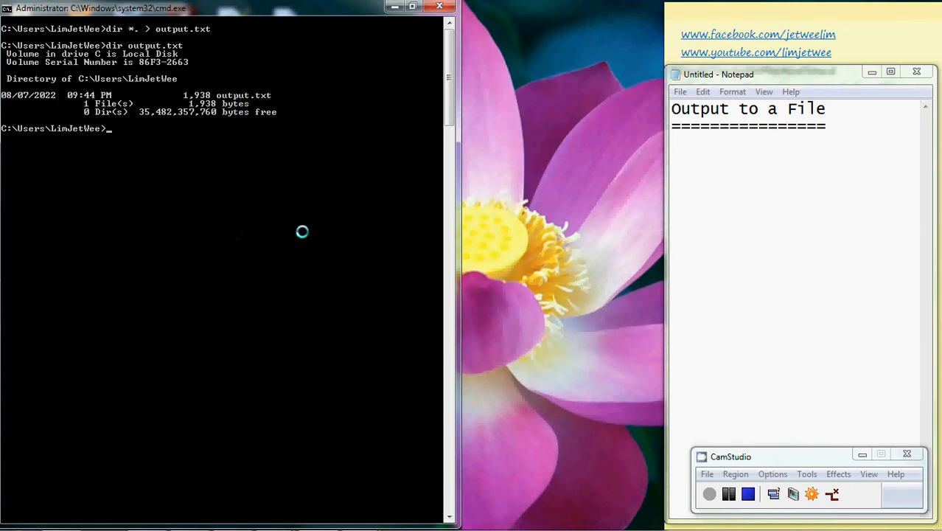
mouse_move(185, 105)
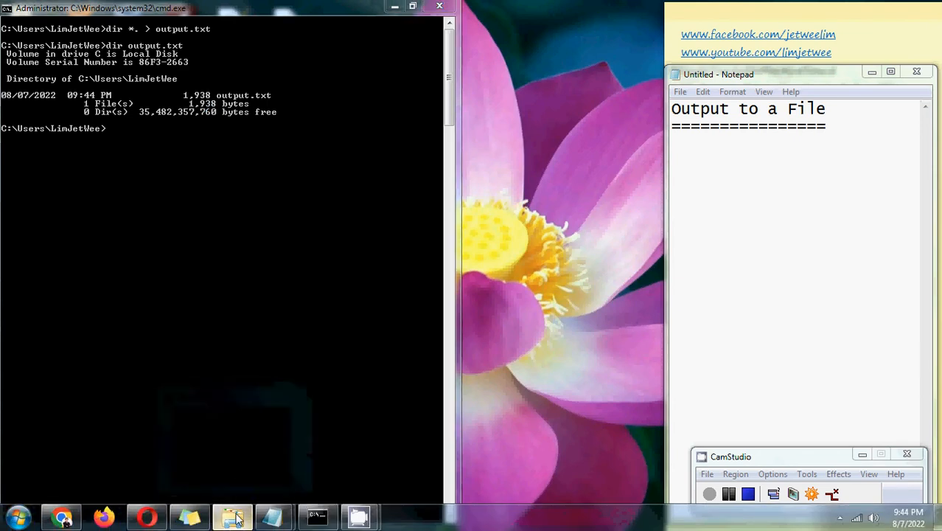
Browse in Explorer from Local Disk (C:) to the user's home folder and select output.txt.
click(232, 516)
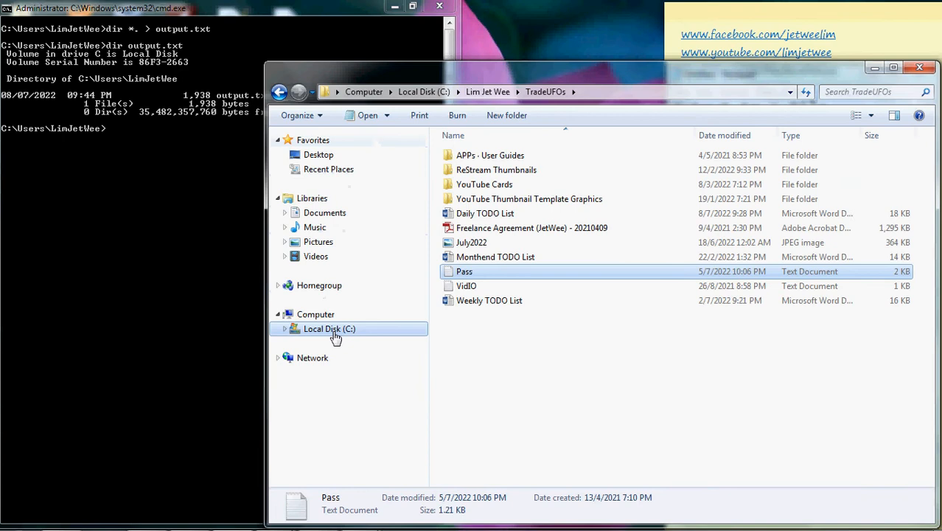
click(329, 328)
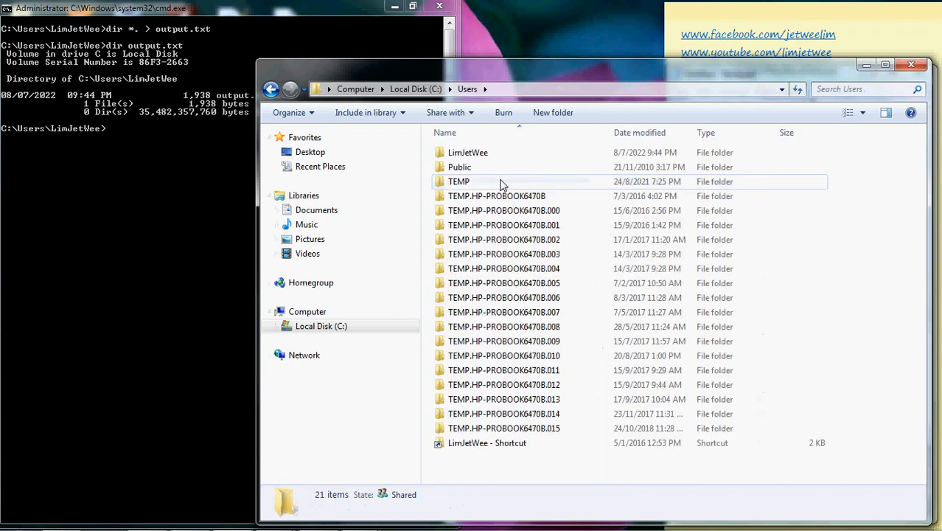
mouse_move(467, 152)
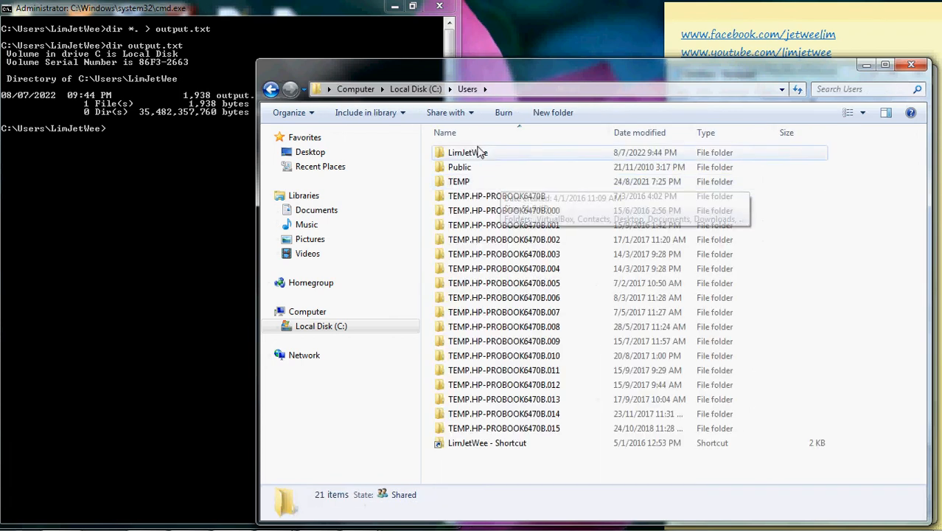
double_click(467, 151)
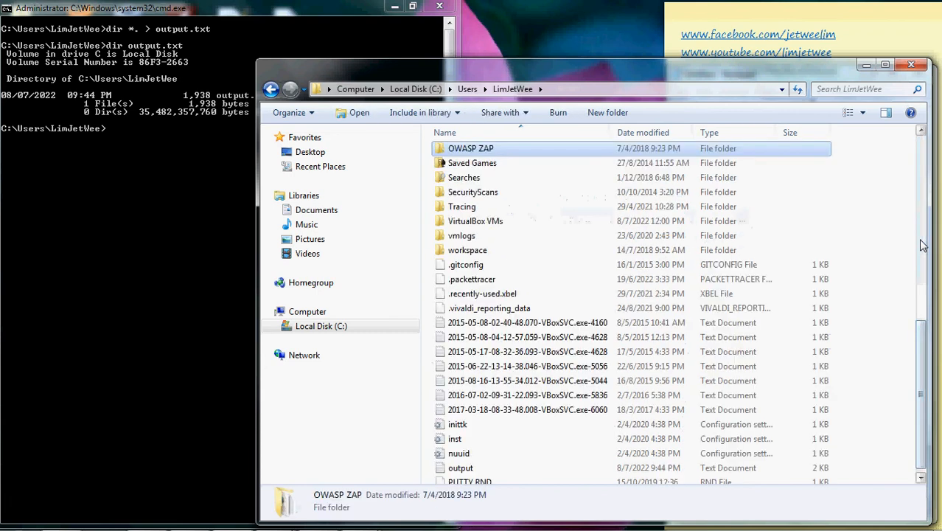
click(461, 467)
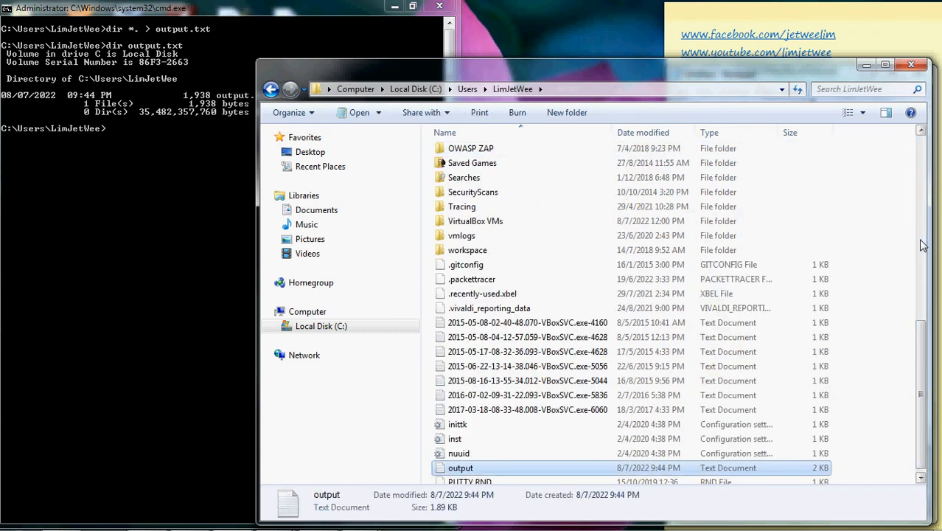
Open output.txt in Notepad and scroll through the C:\Users\LimJetWee listing.
double_click(459, 467)
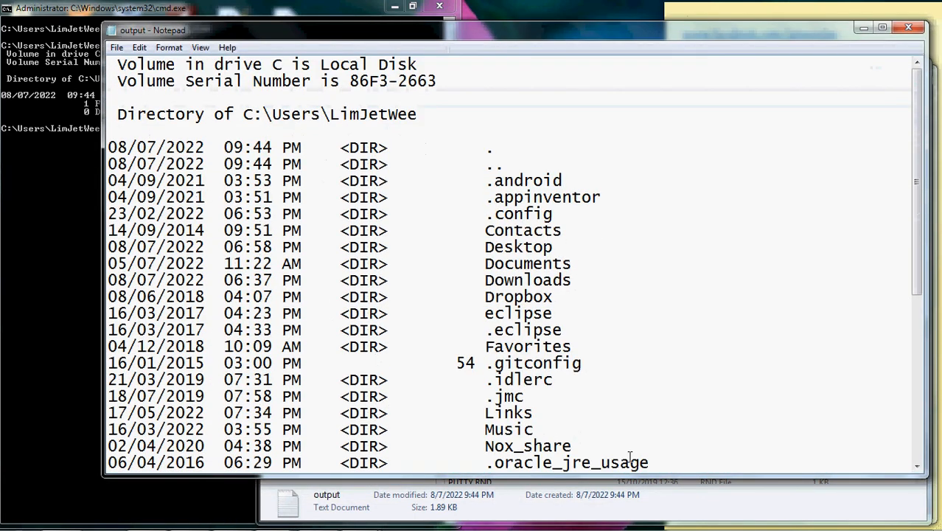
scroll(down, 3)
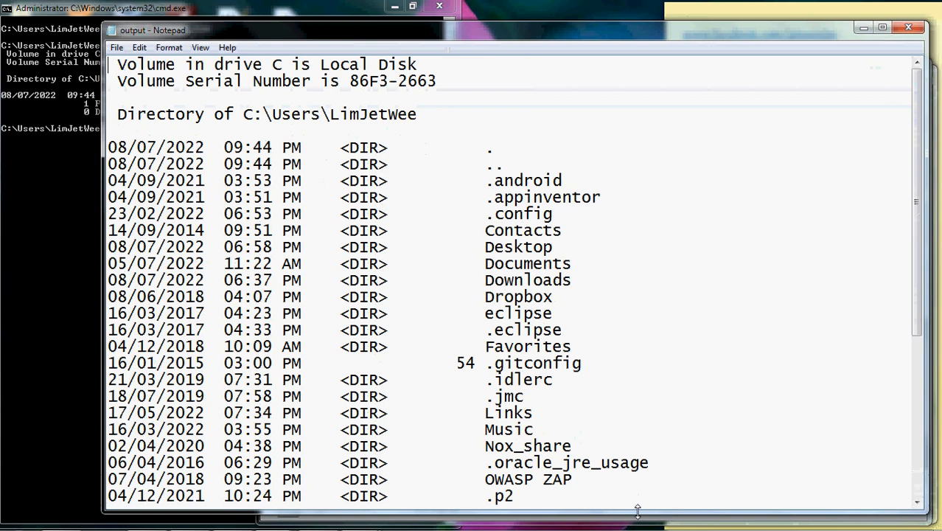
scroll(down, 3)
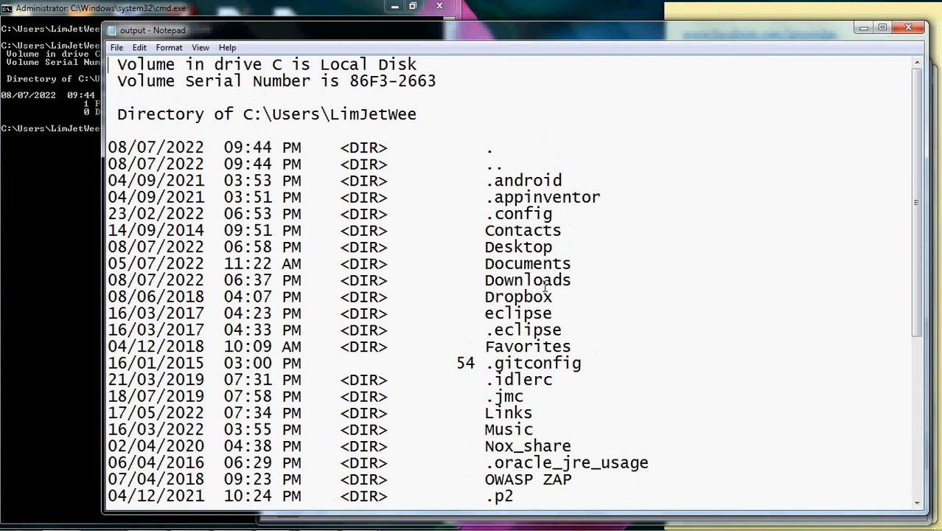
mouse_move(597, 34)
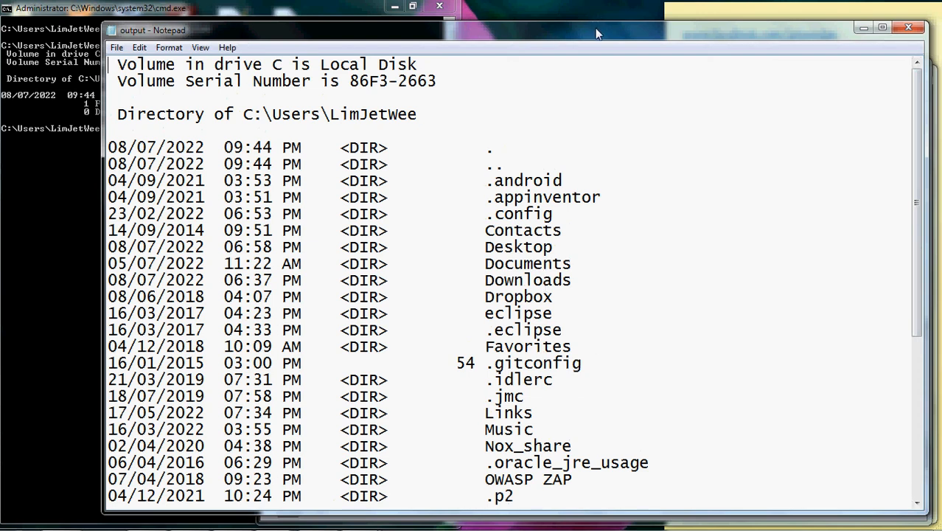